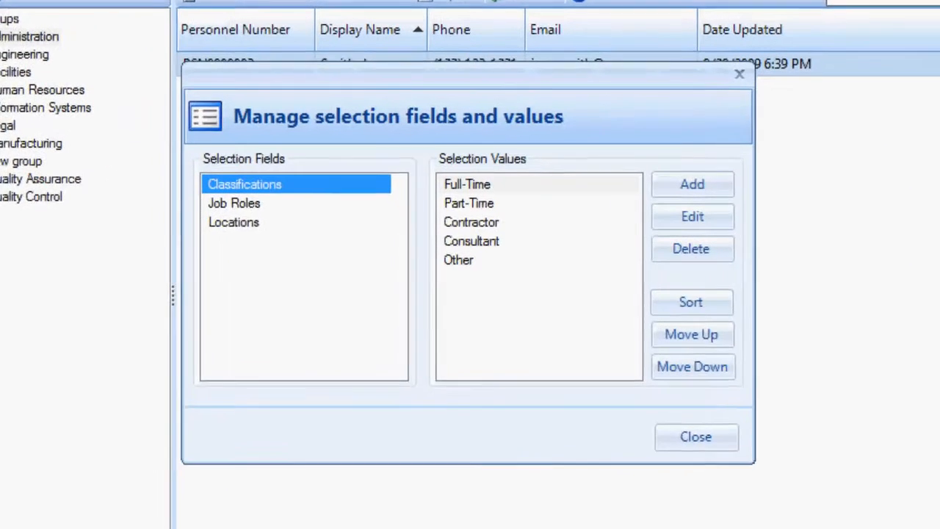
# Add 'Warehouse Worker' and 'Forklift Driver' to the Job Roles selection field
pyautogui.click(232, 202)
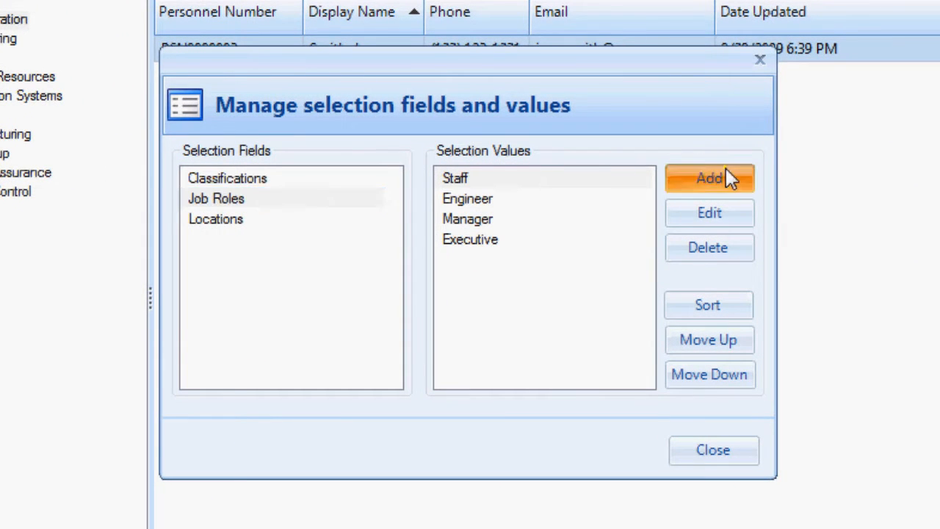
pyautogui.click(709, 178)
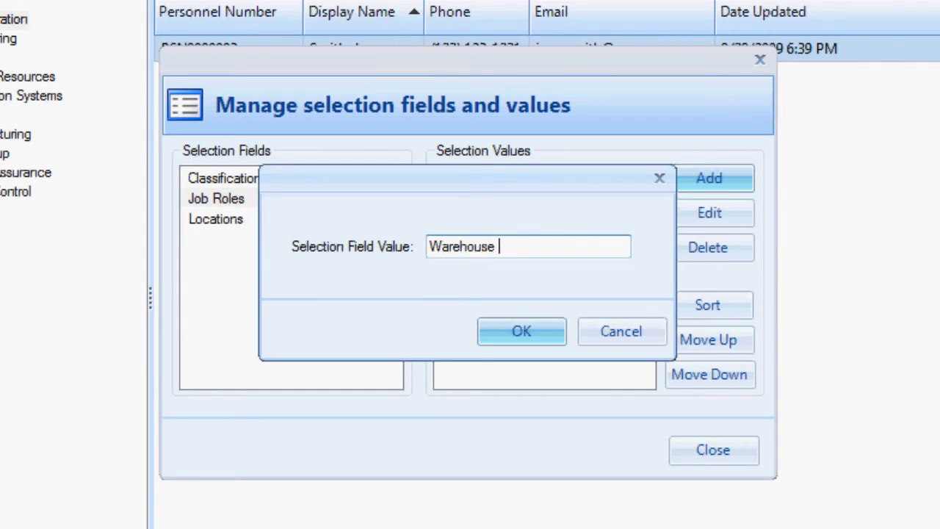
pyautogui.write('Worker')
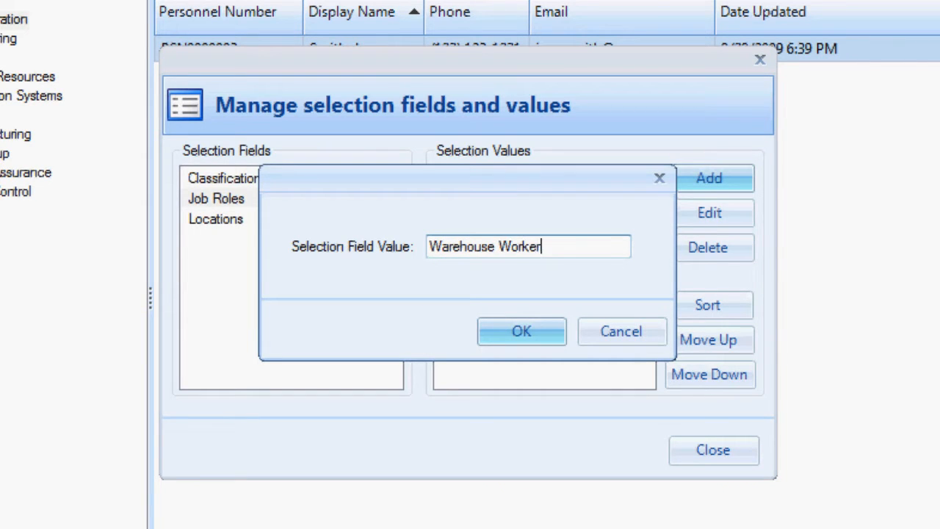
pyautogui.click(520, 332)
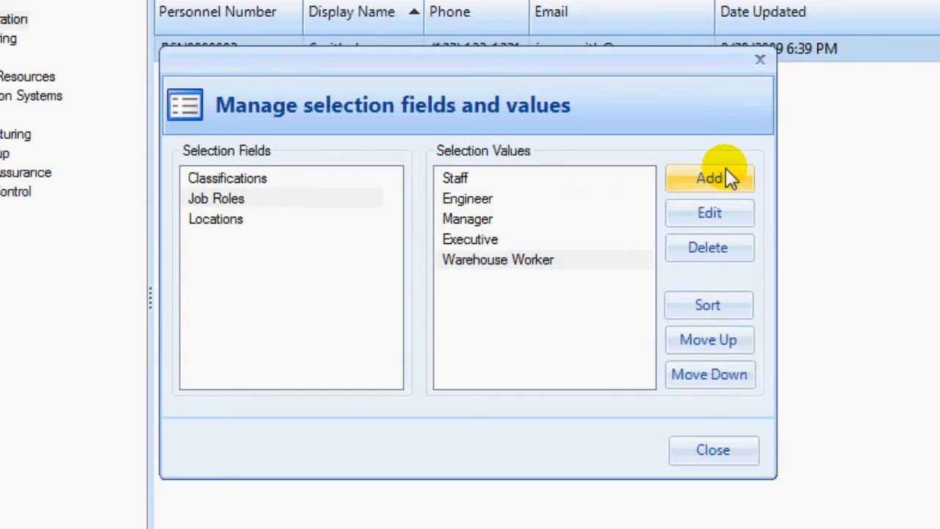
pyautogui.click(709, 177)
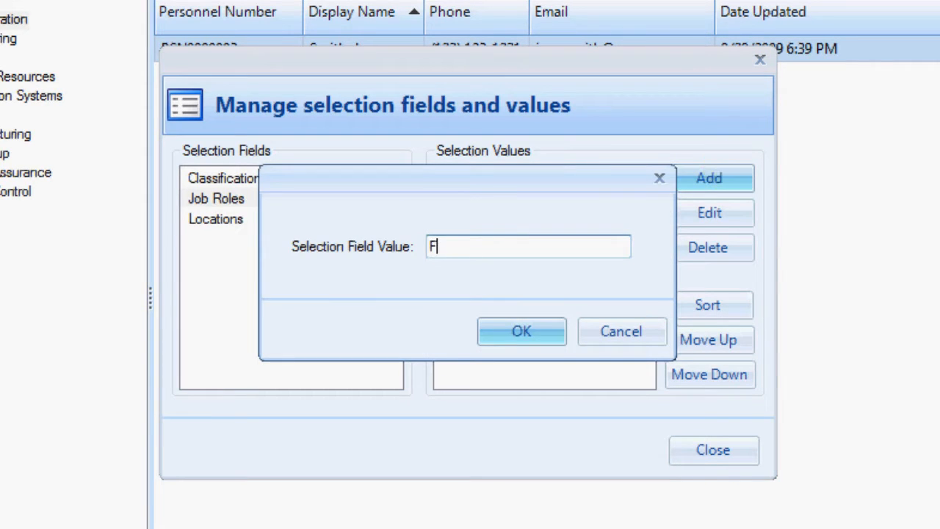
pyautogui.write('orklift Driv')
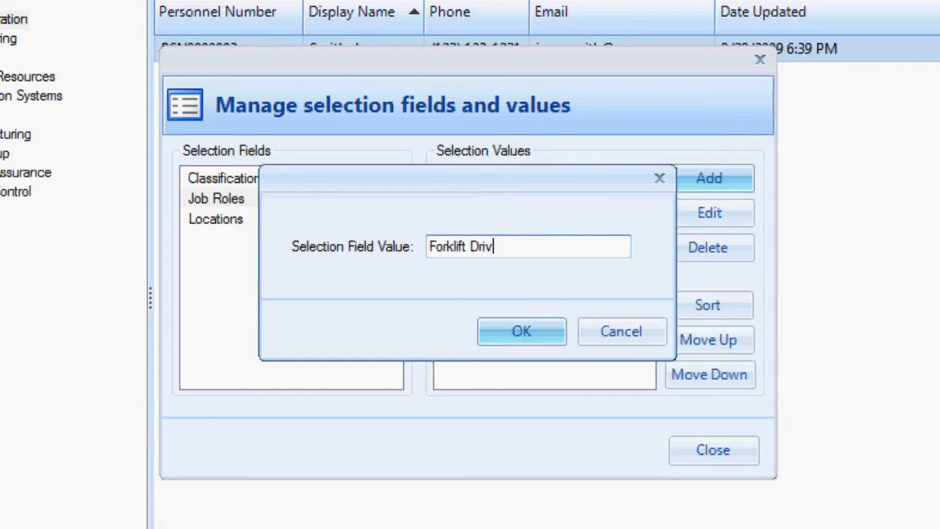
pyautogui.click(521, 331)
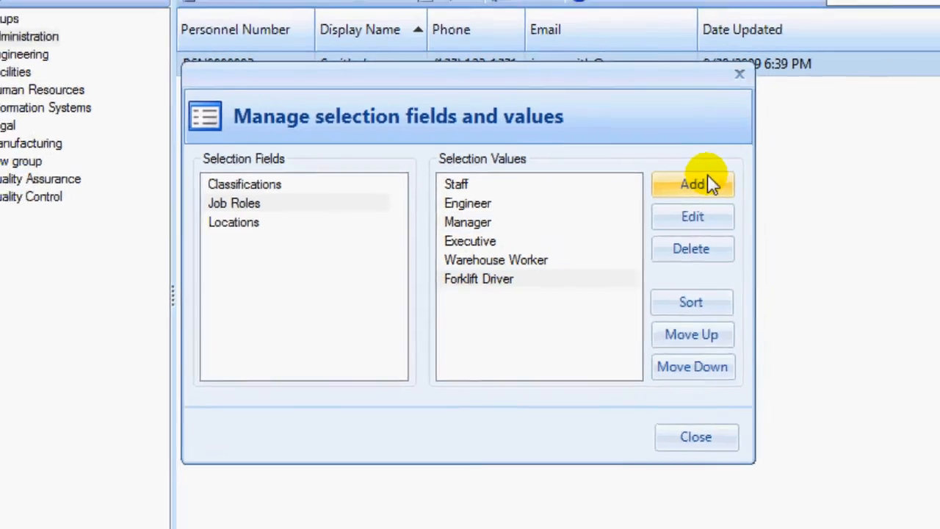
# Close the selection fields manager and start a new course assignment
pyautogui.click(696, 437)
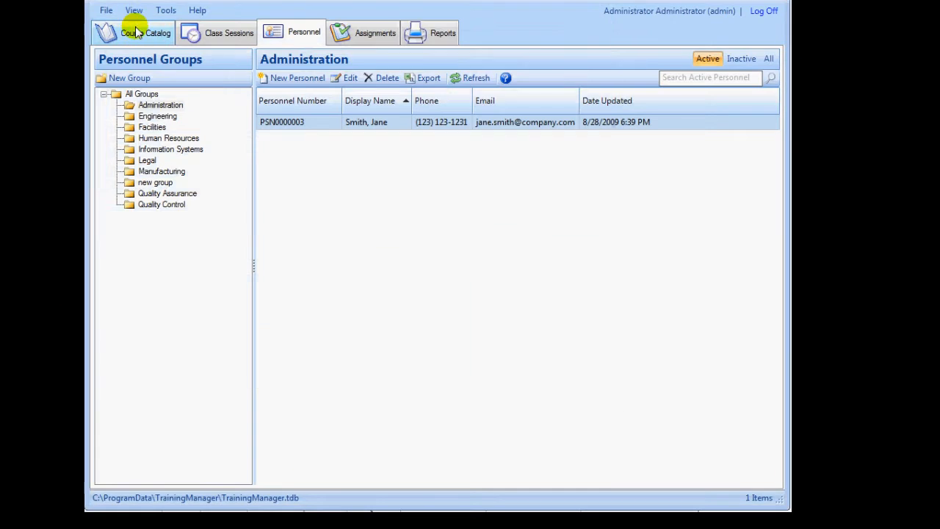
pyautogui.click(363, 33)
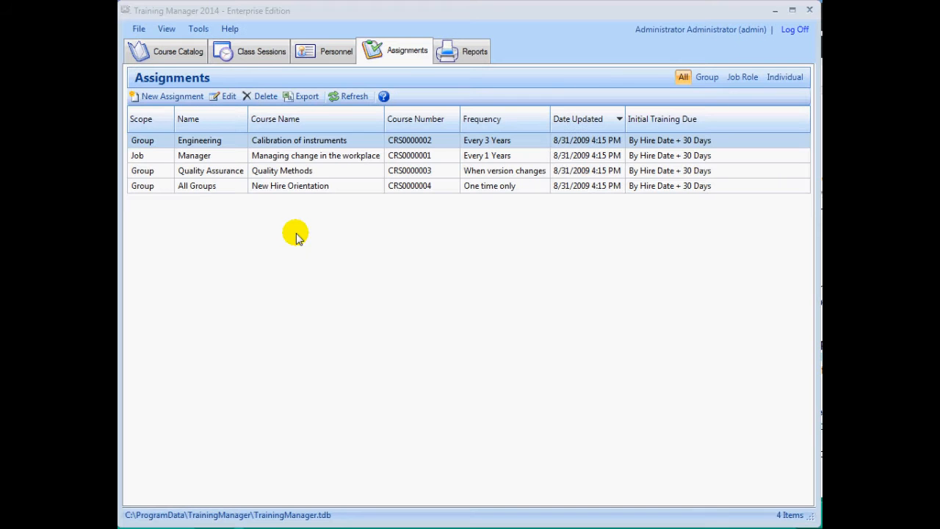
pyautogui.click(172, 97)
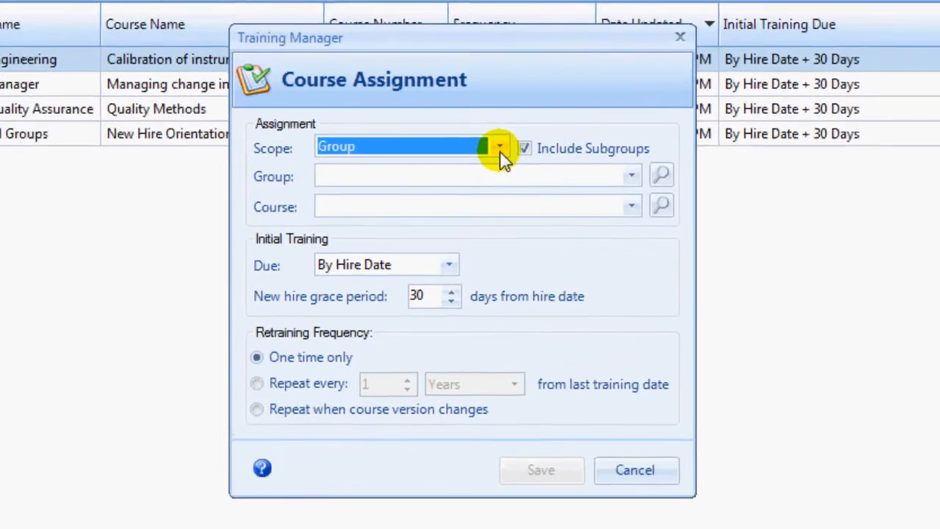
# Assign Calibration of instruments to the Engineering group, scope Group, with subgroups included
pyautogui.click(501, 147)
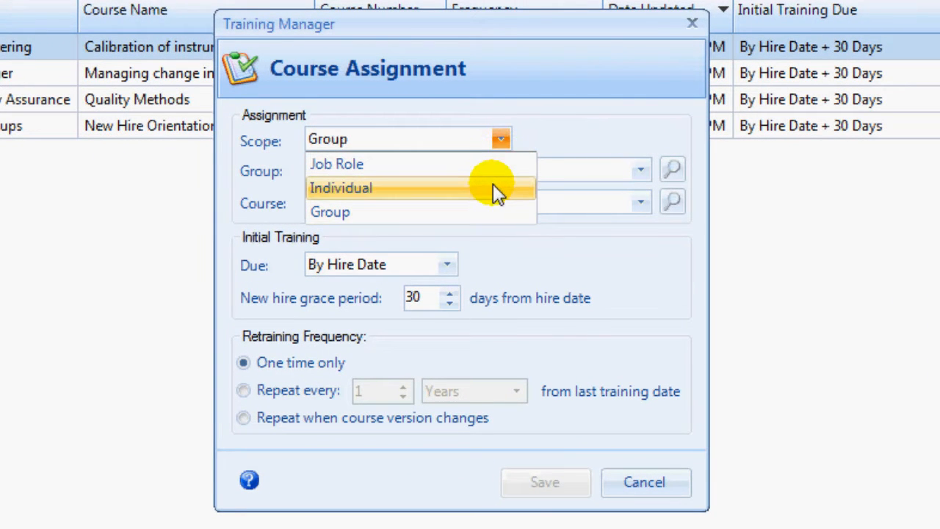
pyautogui.click(329, 212)
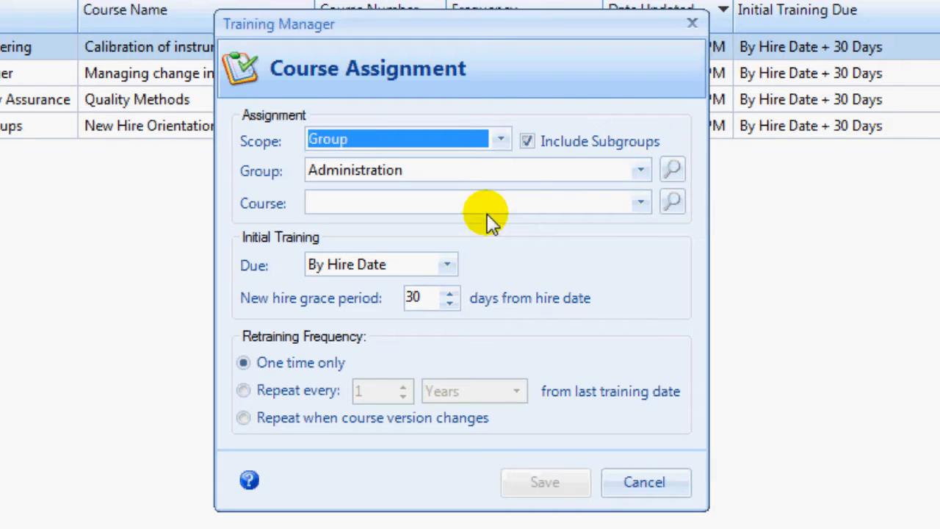
pyautogui.click(529, 141)
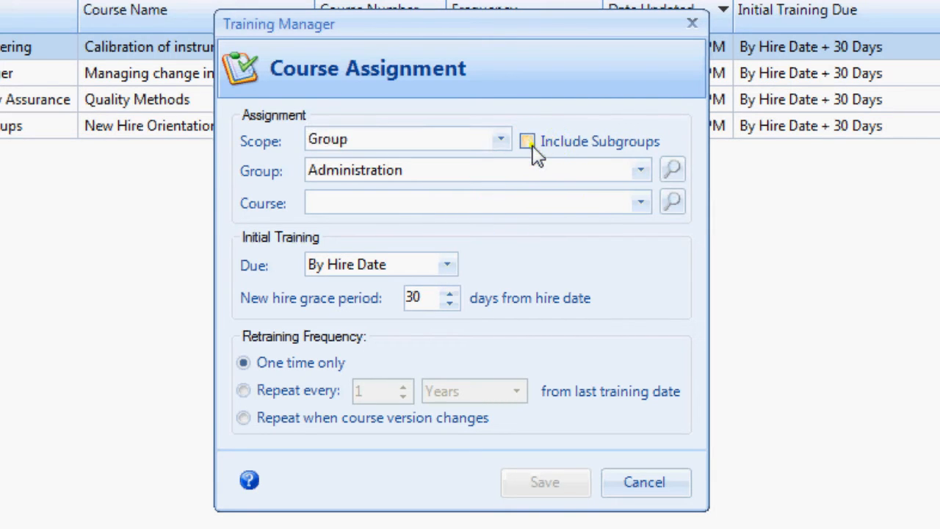
pyautogui.click(529, 141)
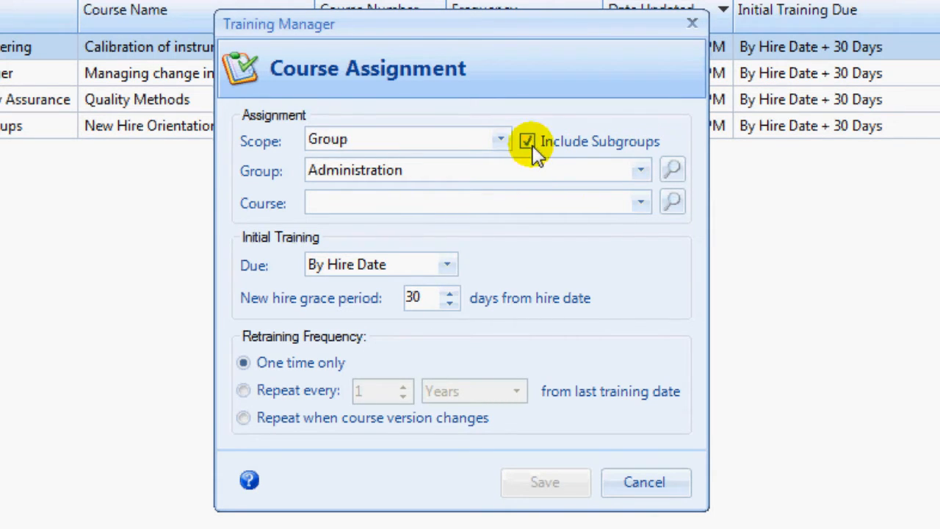
pyautogui.click(637, 169)
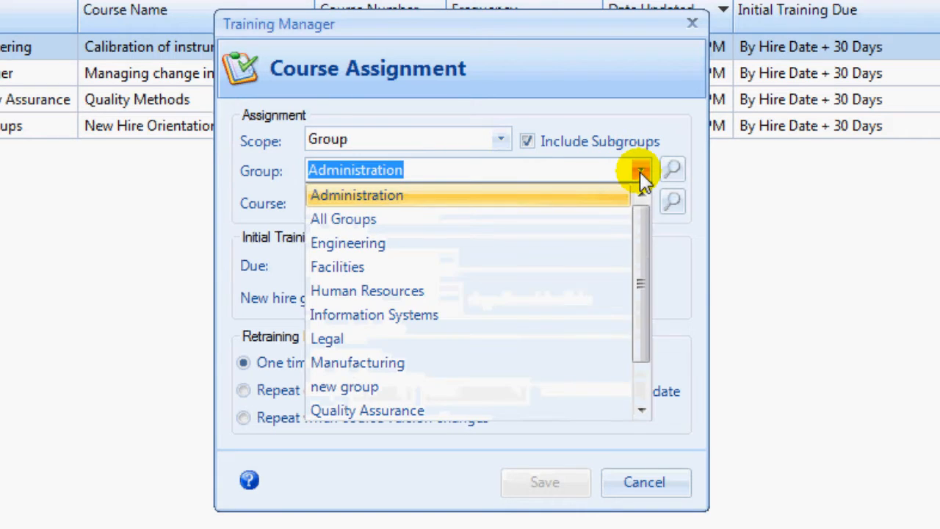
pyautogui.click(347, 243)
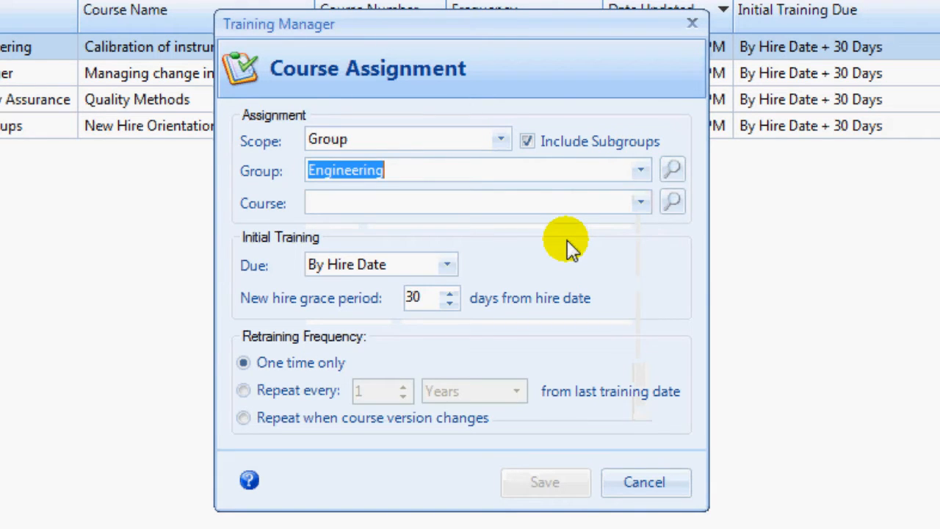
pyautogui.click(672, 170)
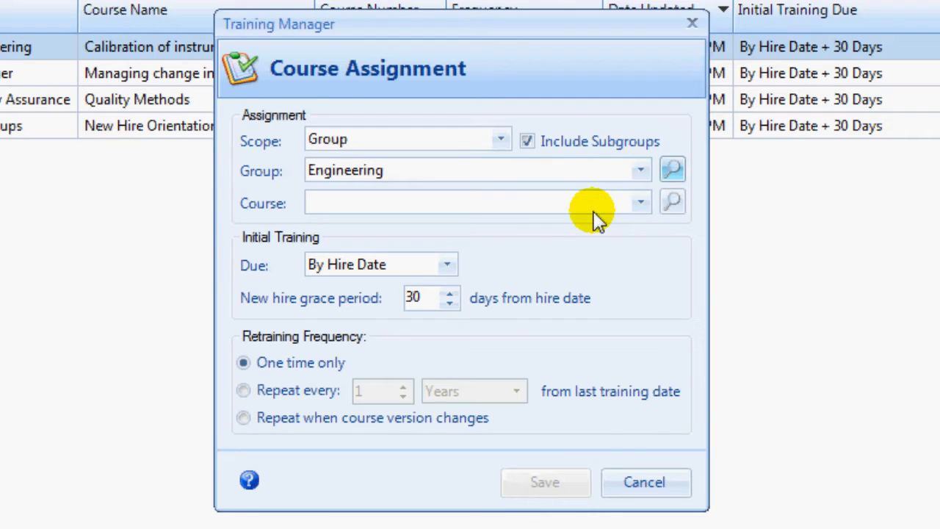
pyautogui.click(640, 204)
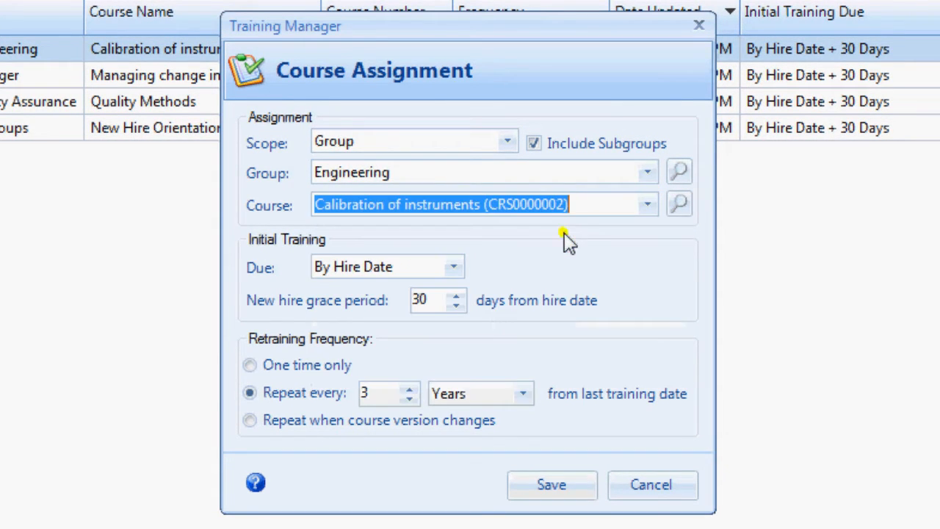
pyautogui.moveTo(455, 268)
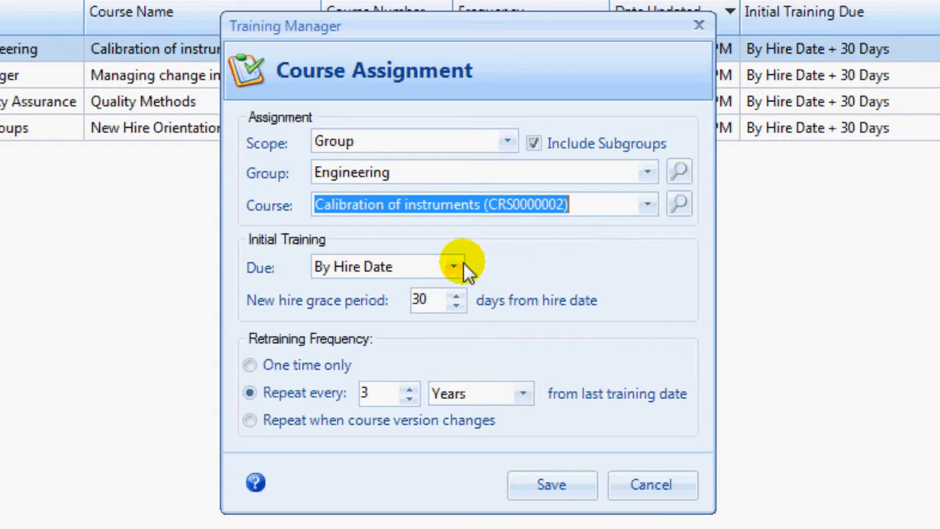
pyautogui.moveTo(463, 309)
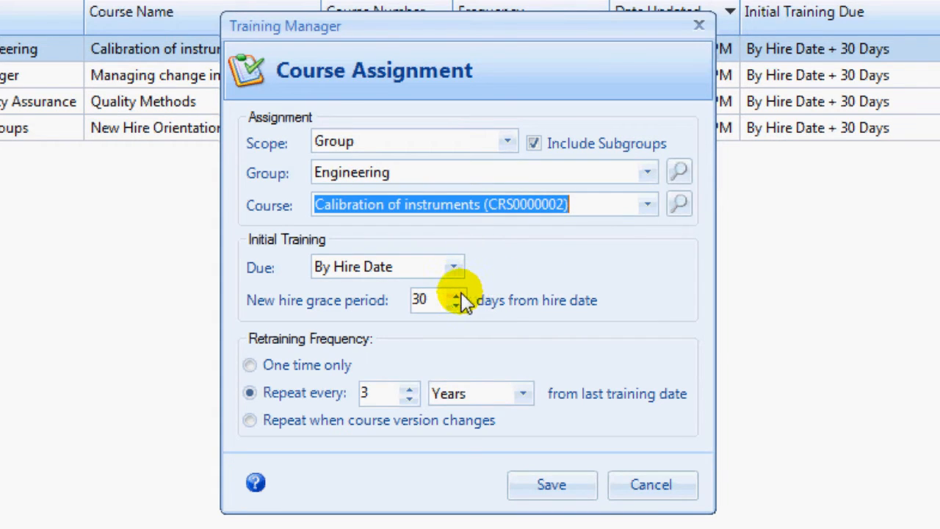
pyautogui.moveTo(474, 283)
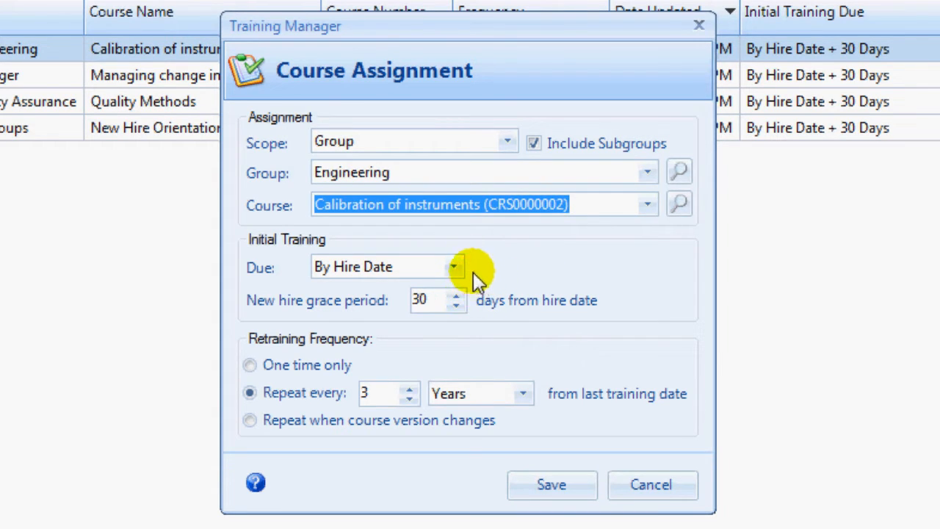
# Try the Immediately and By Specific Date due options, then reopen the Due choices
pyautogui.click(447, 267)
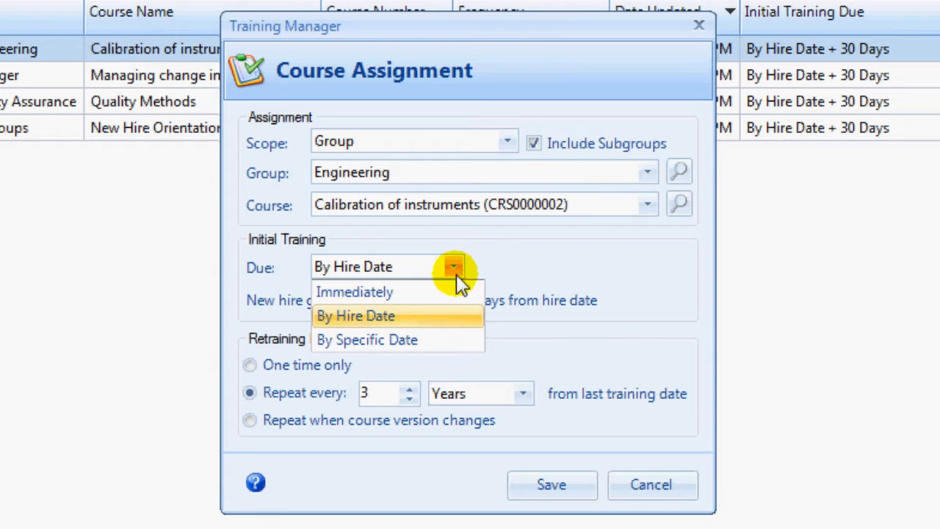
pyautogui.click(354, 292)
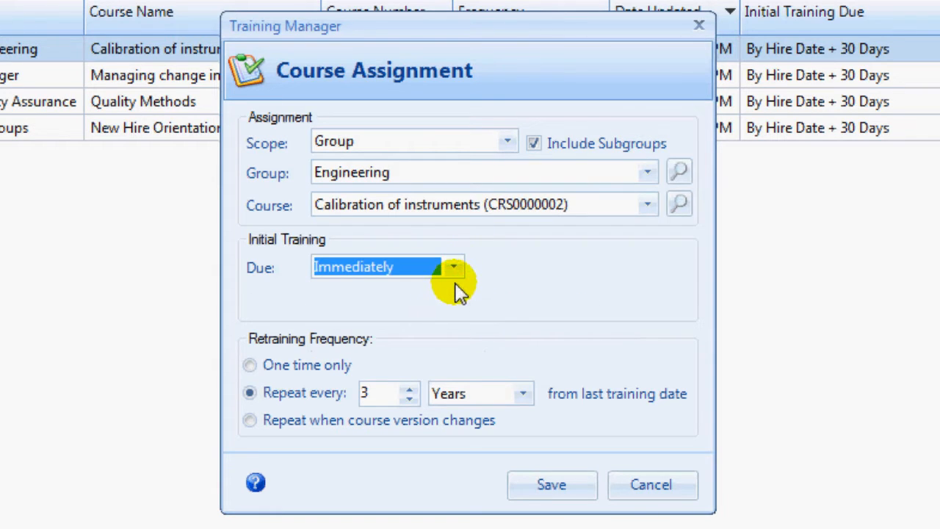
pyautogui.click(452, 267)
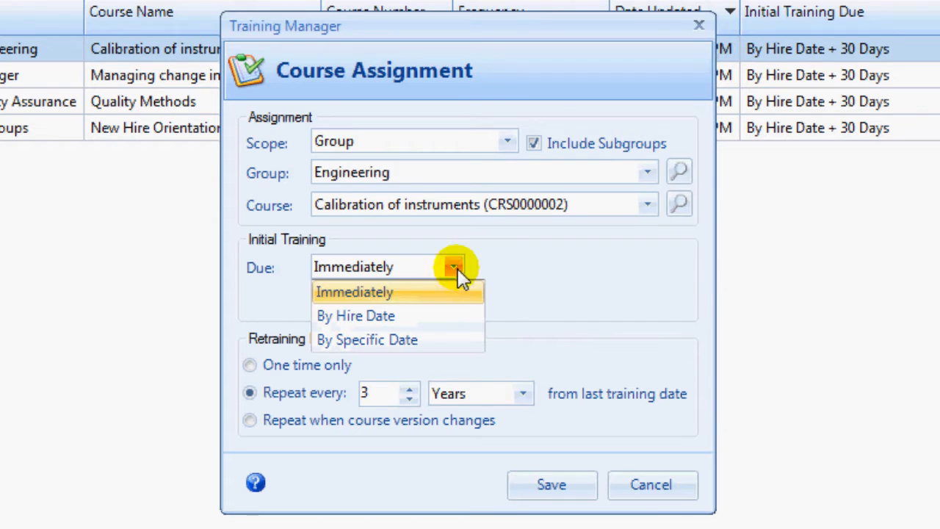
pyautogui.click(365, 339)
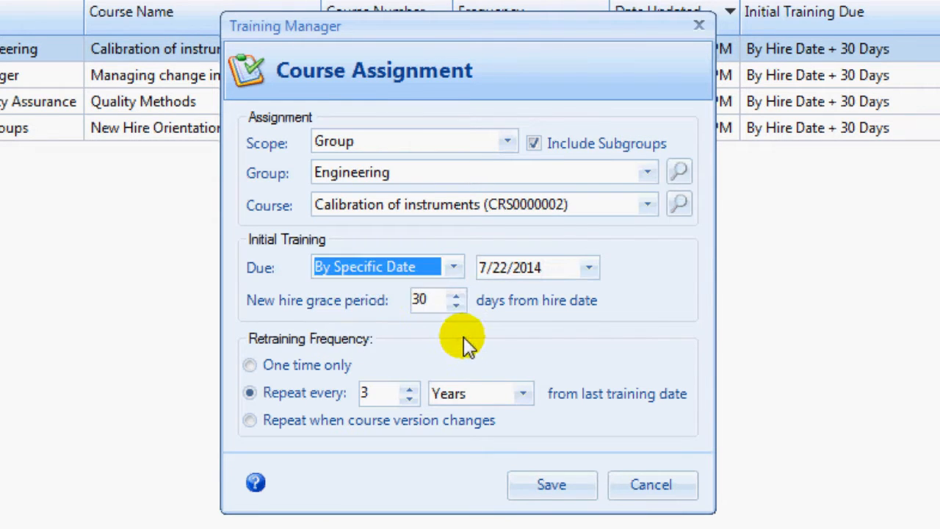
pyautogui.moveTo(454, 267)
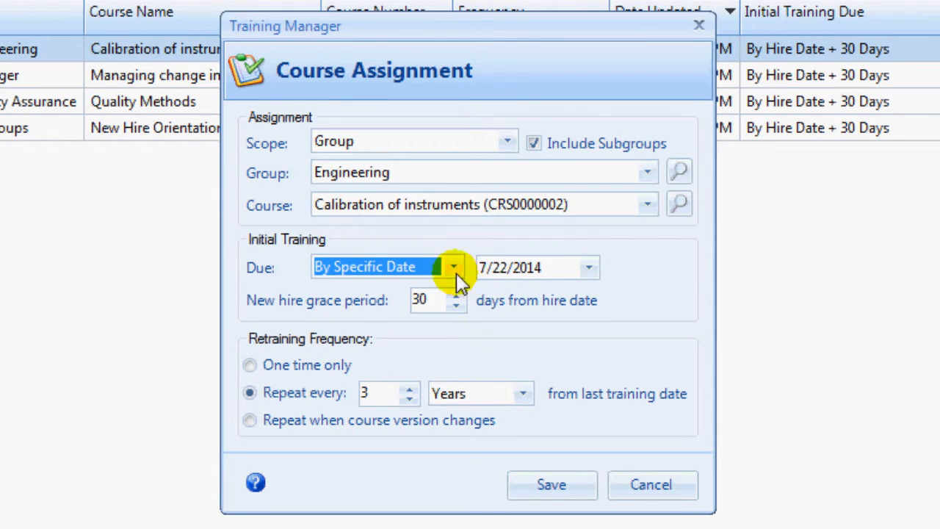
pyautogui.click(454, 266)
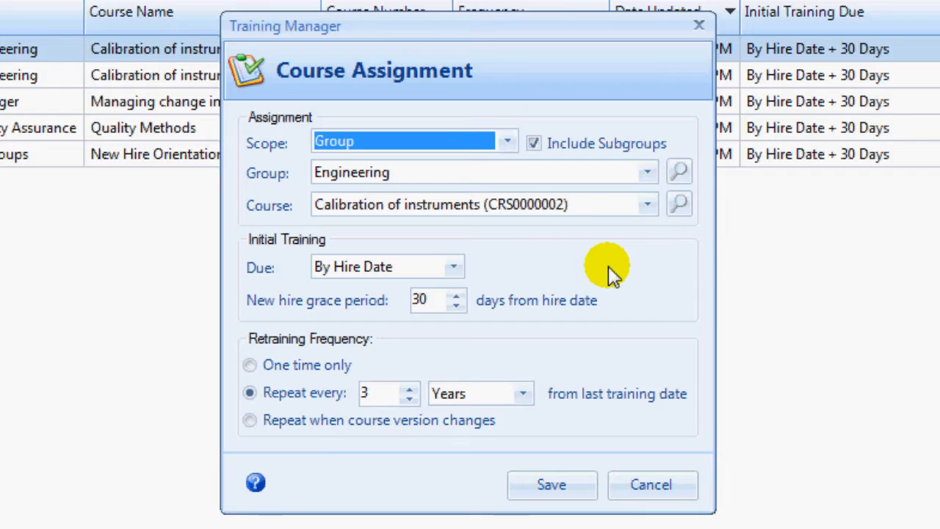
# Switch initial training due from Immediately to By Specific Date
pyautogui.click(453, 266)
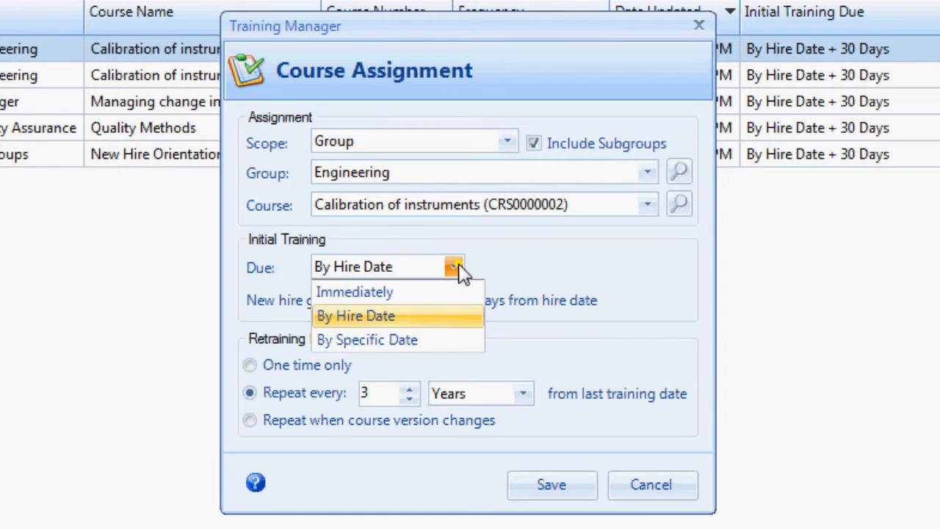
pyautogui.click(355, 291)
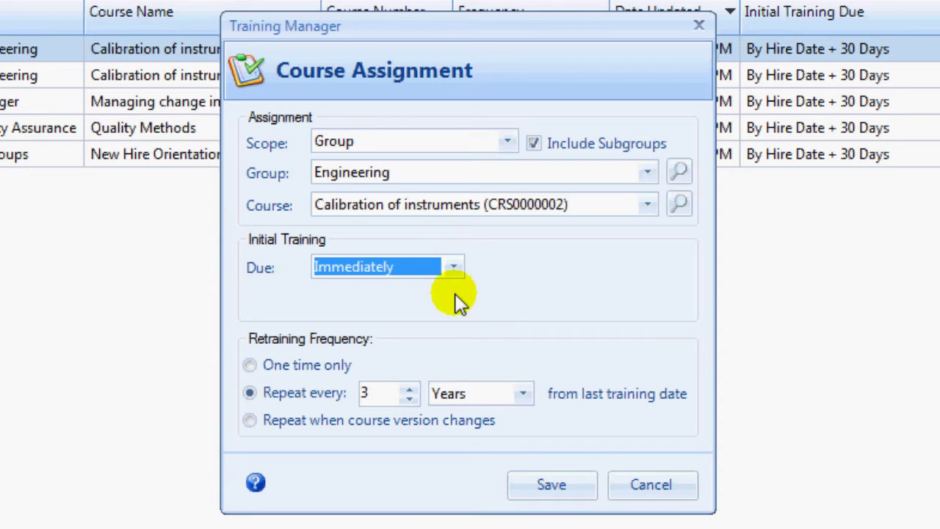
pyautogui.click(453, 267)
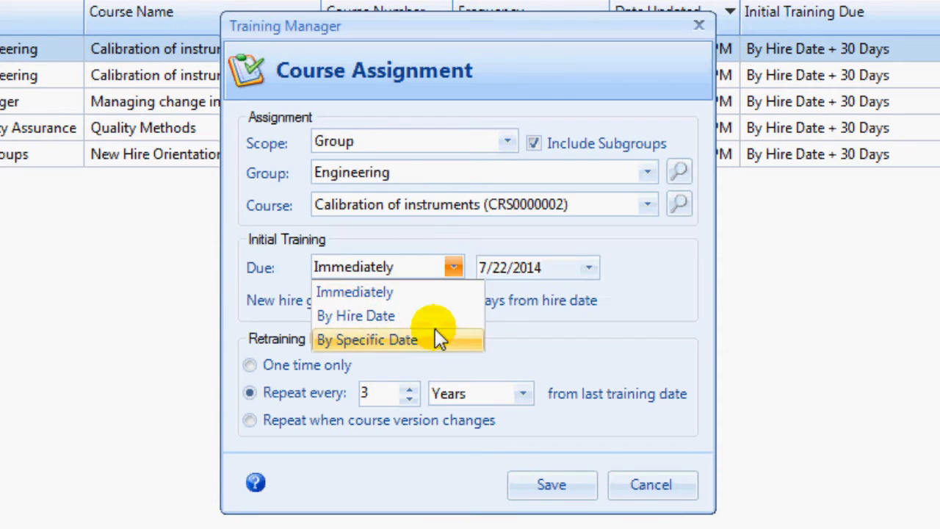
pyautogui.click(367, 338)
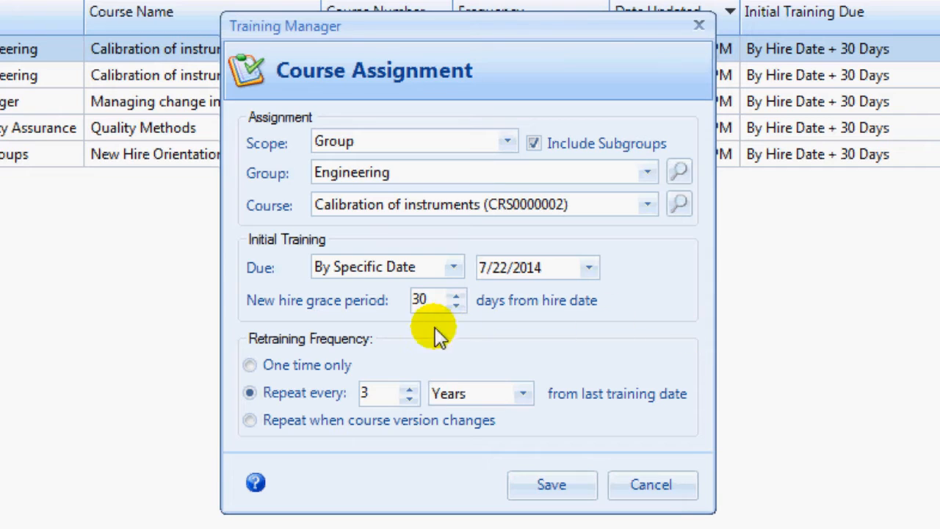
# Try One Time Only, Every 3 Years and On Version Change retraining, then cancel
pyautogui.click(249, 365)
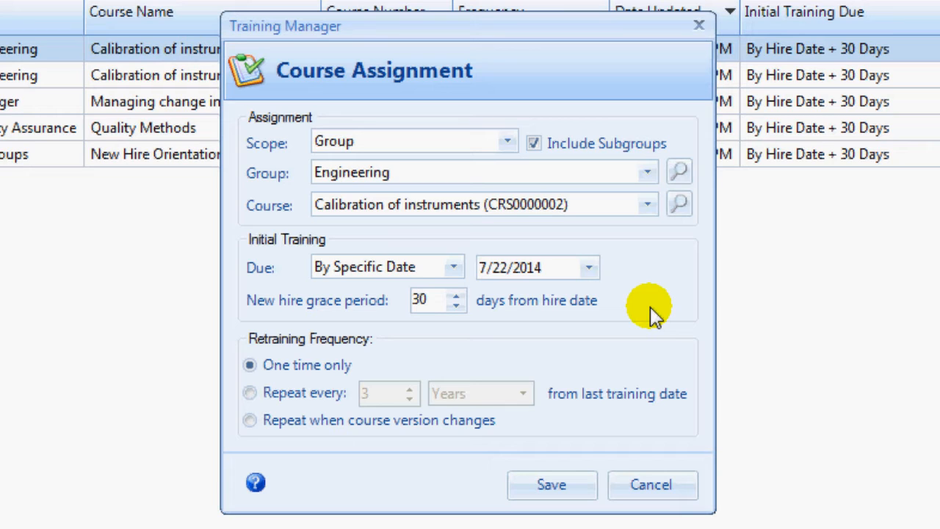
pyautogui.click(250, 393)
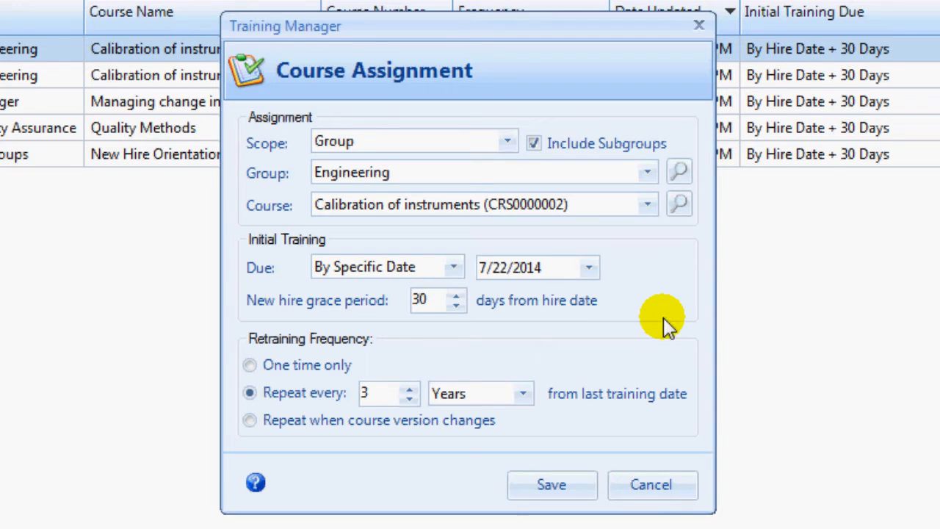
pyautogui.click(250, 420)
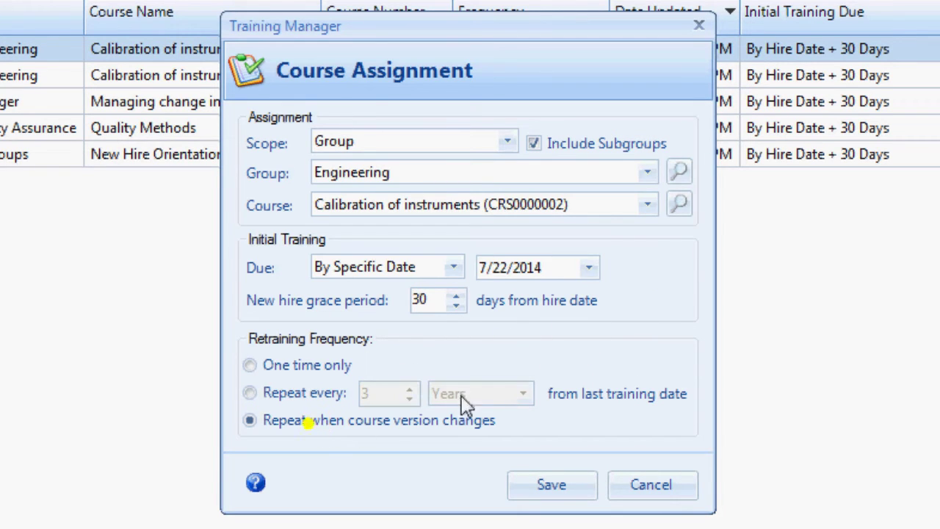
pyautogui.click(552, 486)
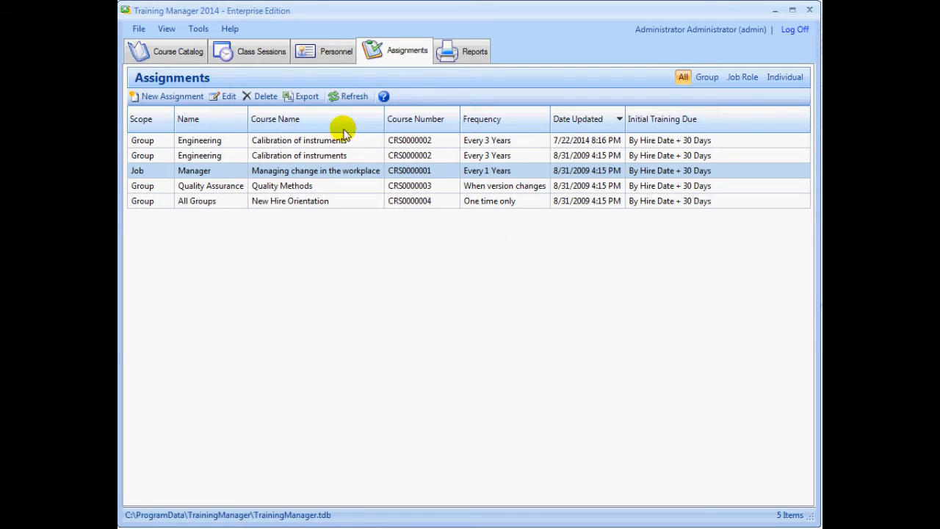
# Open Statistical Process Control from the Course Catalog and inspect version 2's details
pyautogui.click(176, 51)
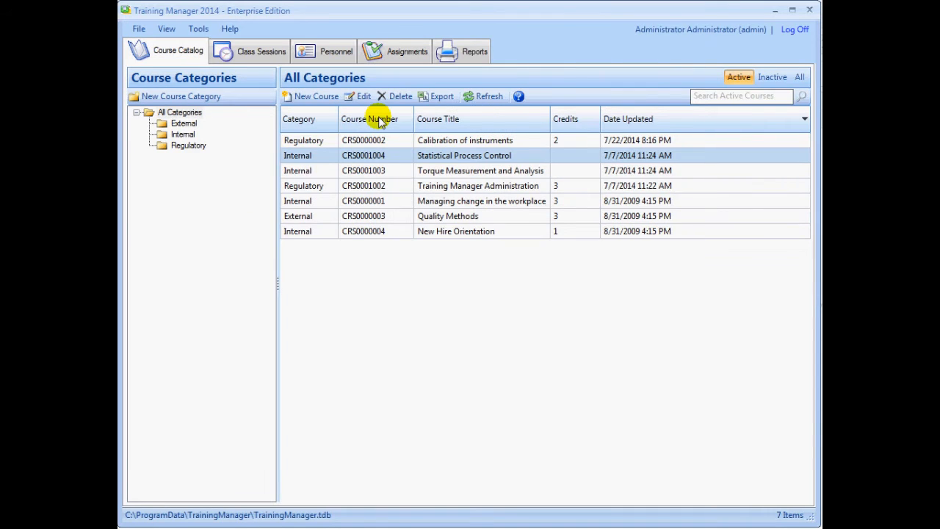
pyautogui.moveTo(460, 155)
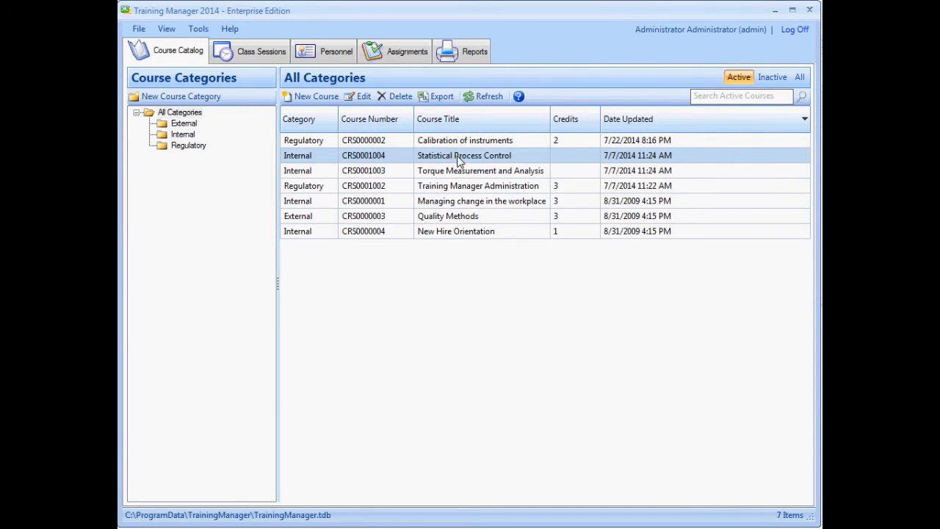
pyautogui.doubleClick(464, 155)
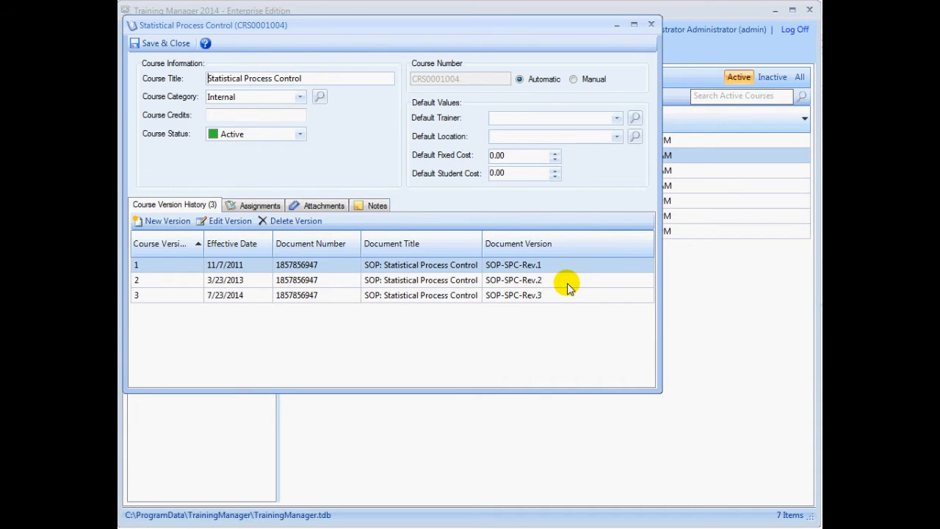
pyautogui.doubleClick(514, 280)
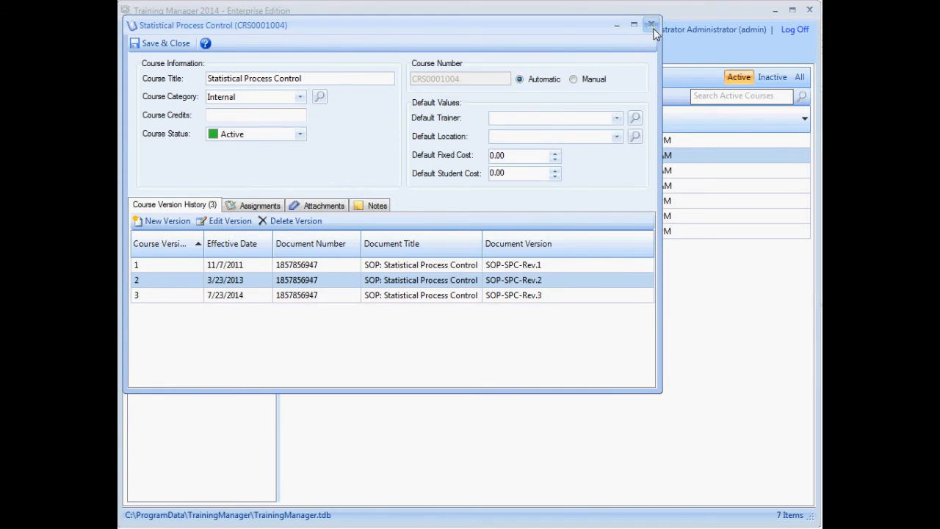
# Open Torque Measurement and Analysis to review its eight versions, then close it
pyautogui.click(649, 24)
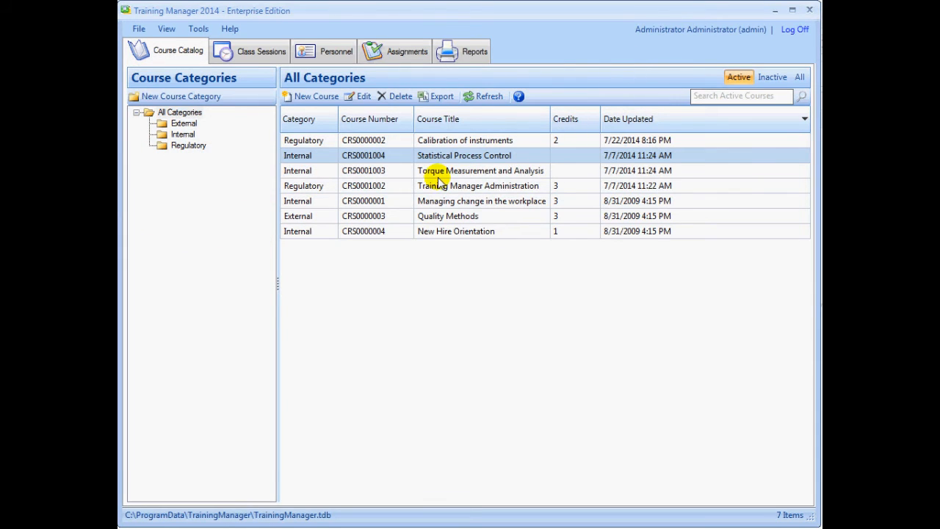
pyautogui.doubleClick(480, 170)
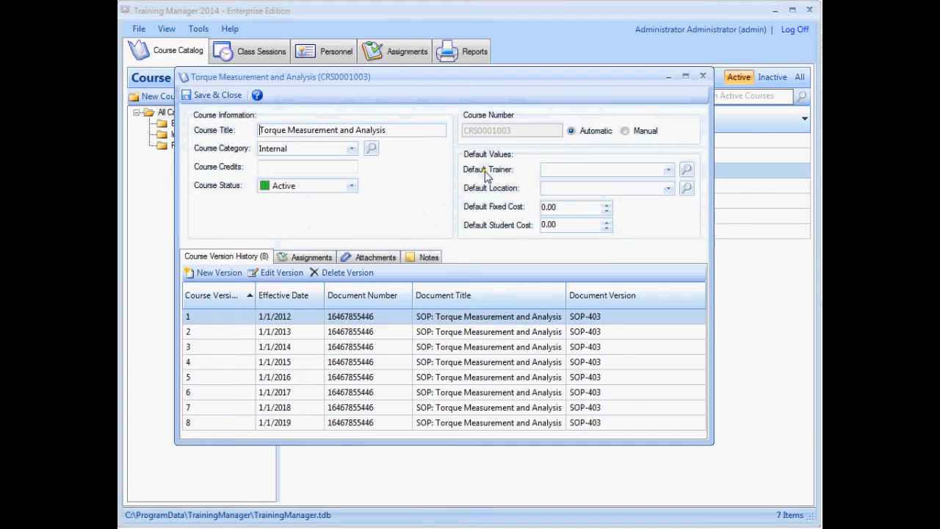
pyautogui.moveTo(628, 316)
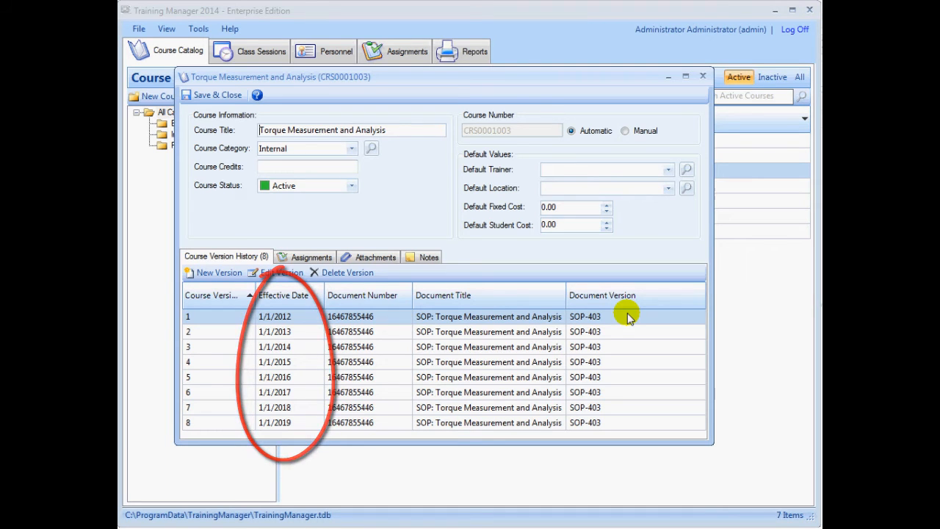
pyautogui.click(703, 76)
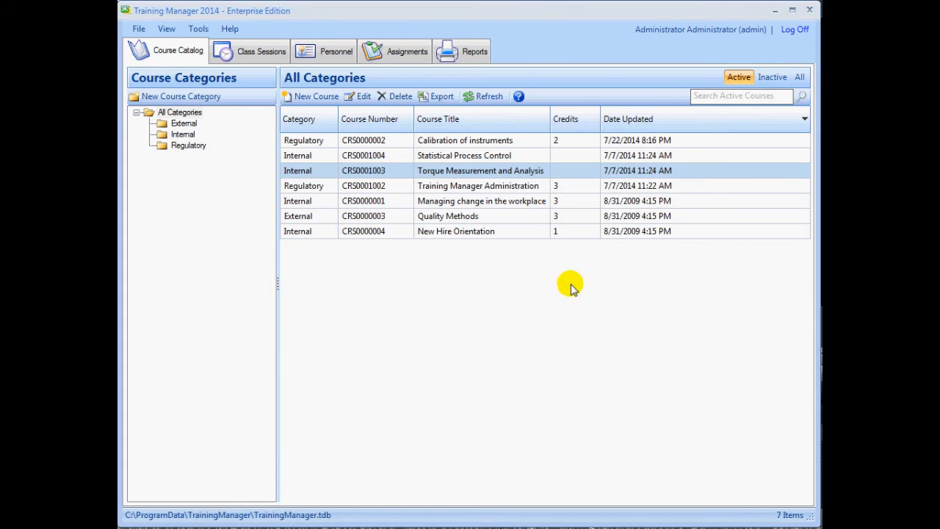
# Show the Overdue And Upcoming Status report by Personnel Group as summary, then detail
pyautogui.click(459, 52)
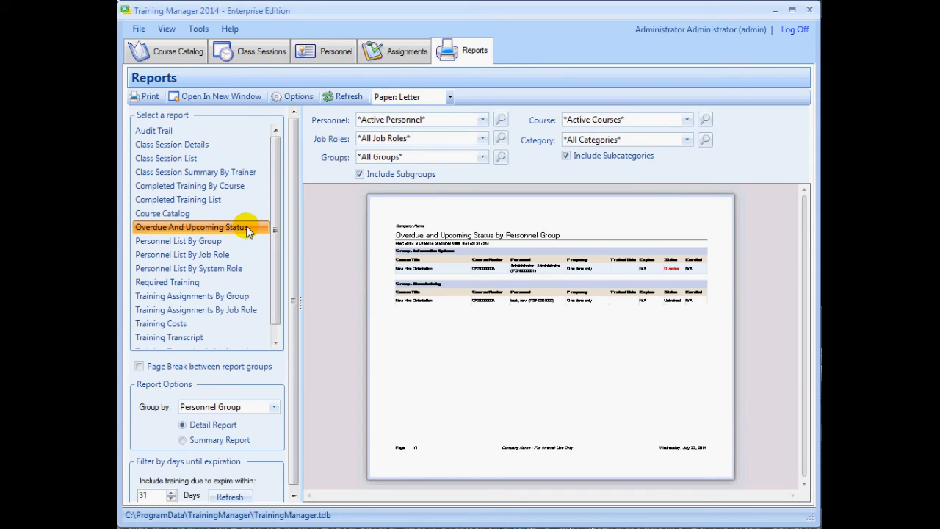
pyautogui.moveTo(250, 296)
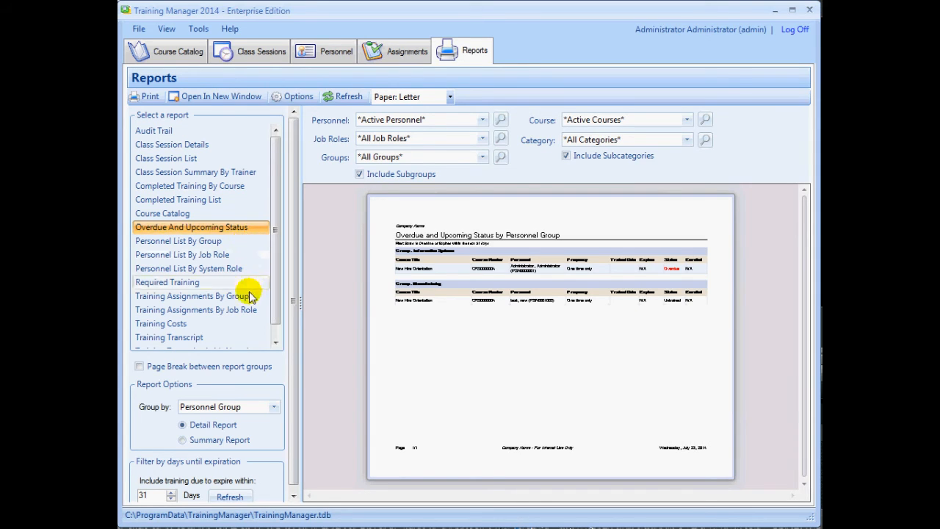
pyautogui.click(274, 406)
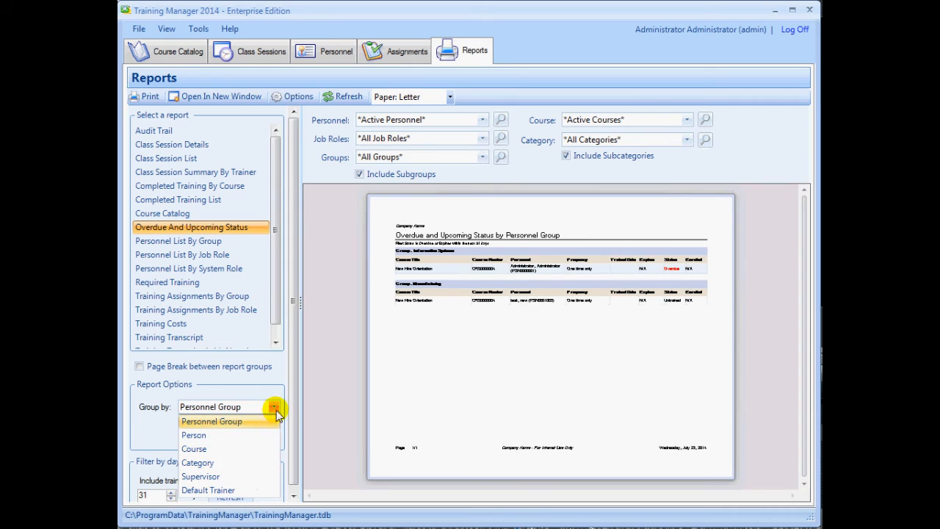
pyautogui.click(213, 421)
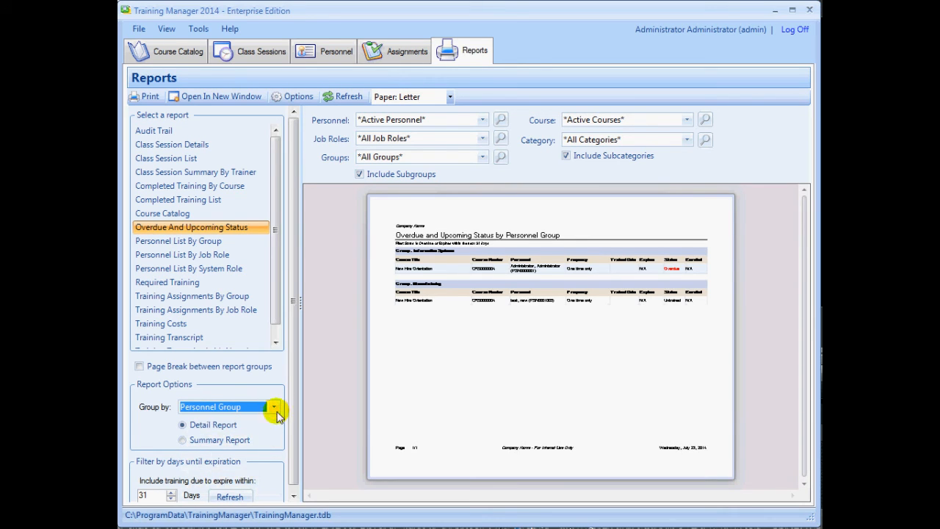
pyautogui.click(181, 440)
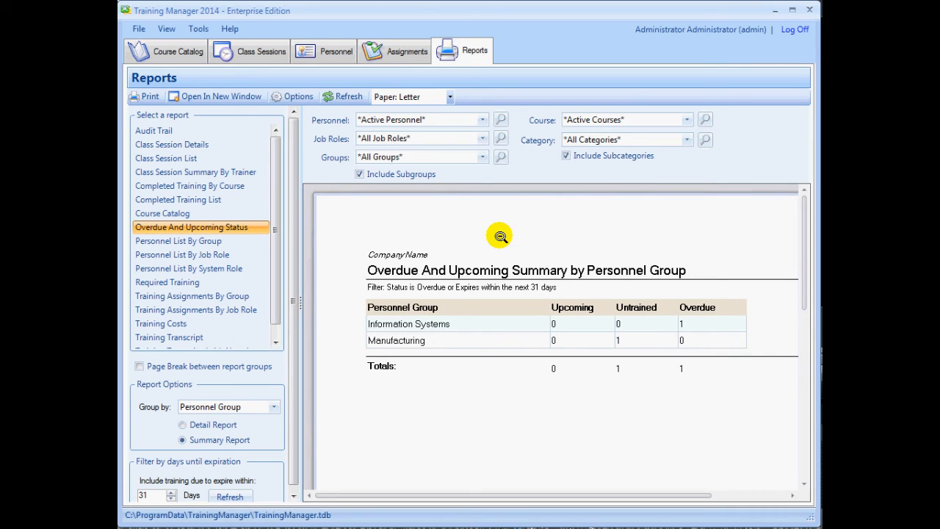
pyautogui.click(182, 424)
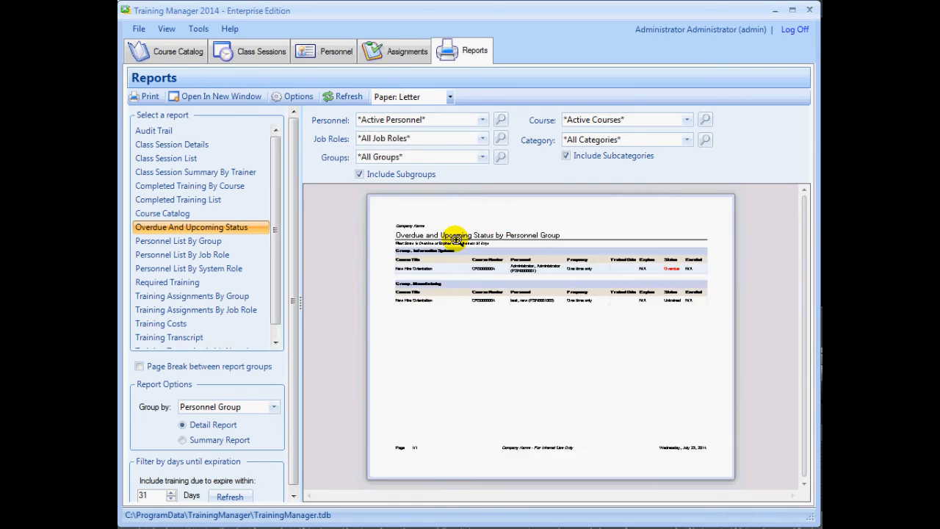
# Run the Required Training report as a summary and zoom into the preview page
pyautogui.click(167, 282)
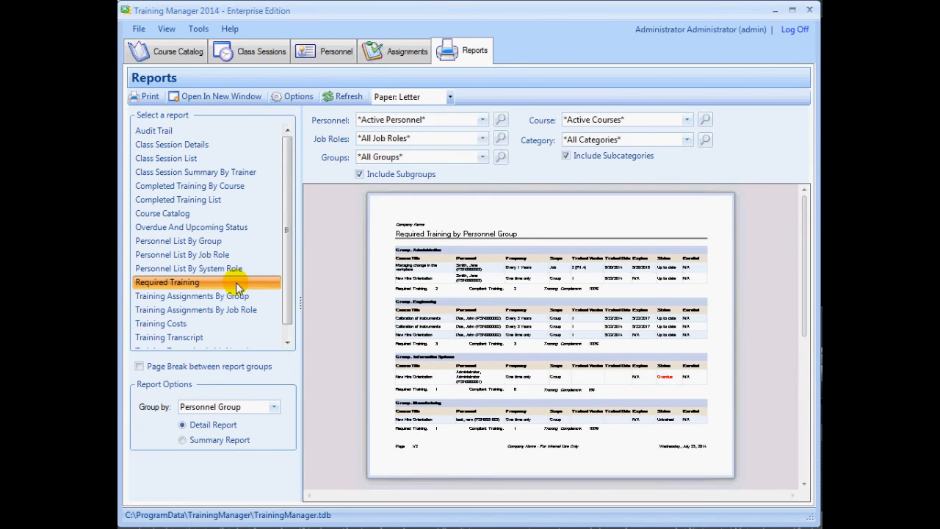
pyautogui.click(181, 440)
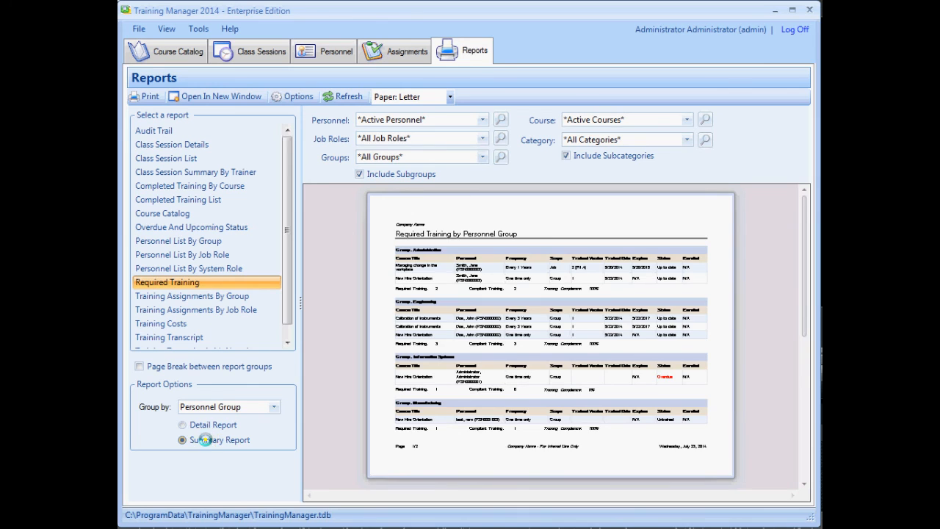
pyautogui.click(182, 439)
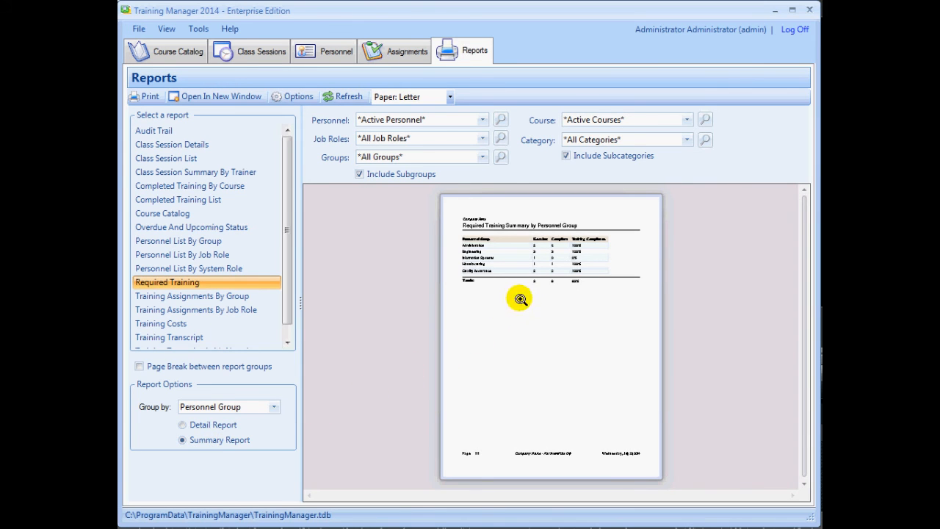
pyautogui.click(519, 298)
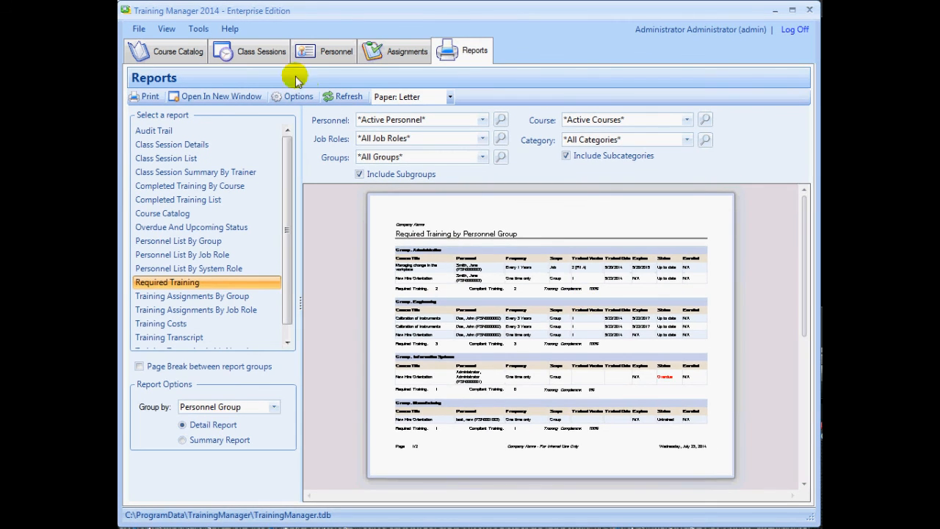
# Create a Calibration of instruments class session enrolling its assigned personnel (John Doe)
pyautogui.click(258, 50)
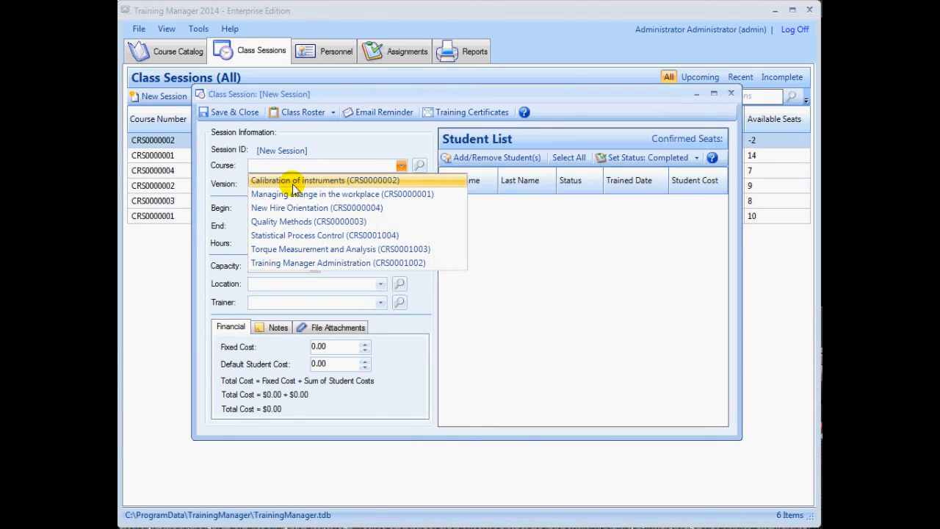
pyautogui.click(319, 180)
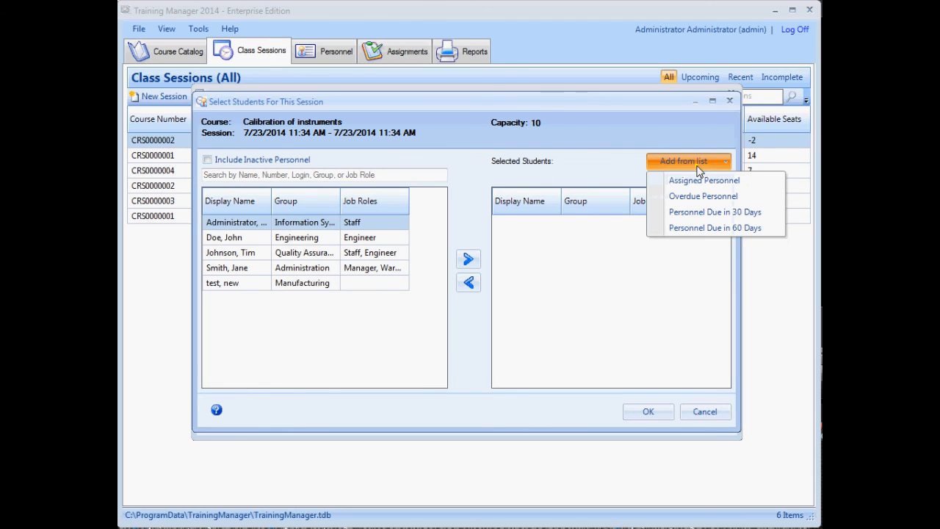
pyautogui.moveTo(761, 184)
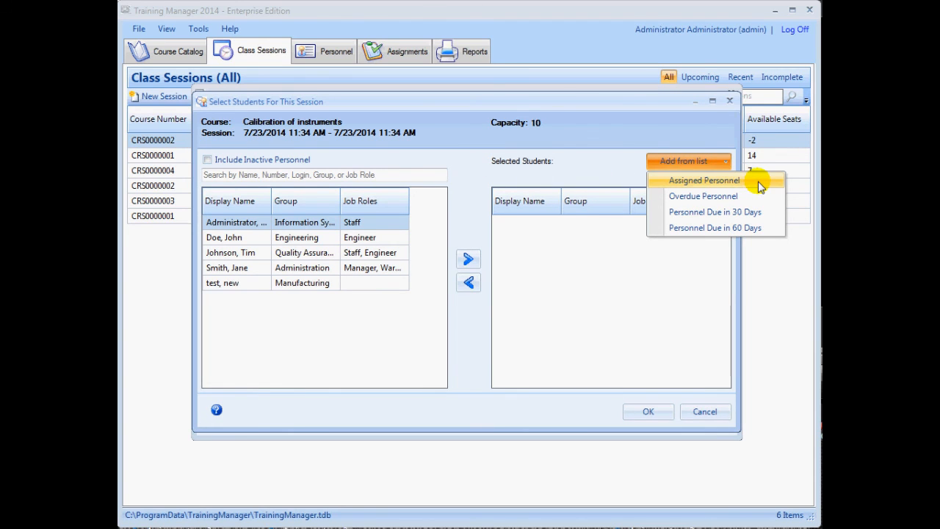
pyautogui.click(704, 180)
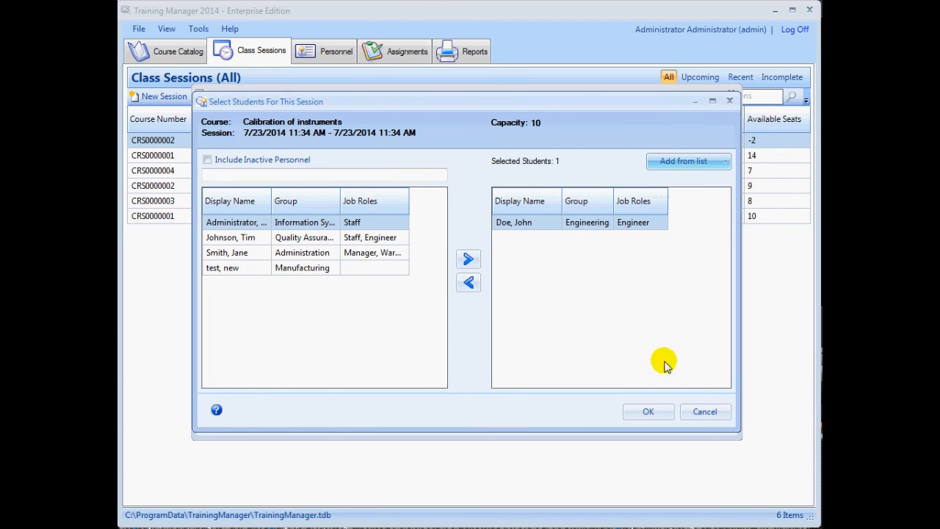
pyautogui.click(648, 411)
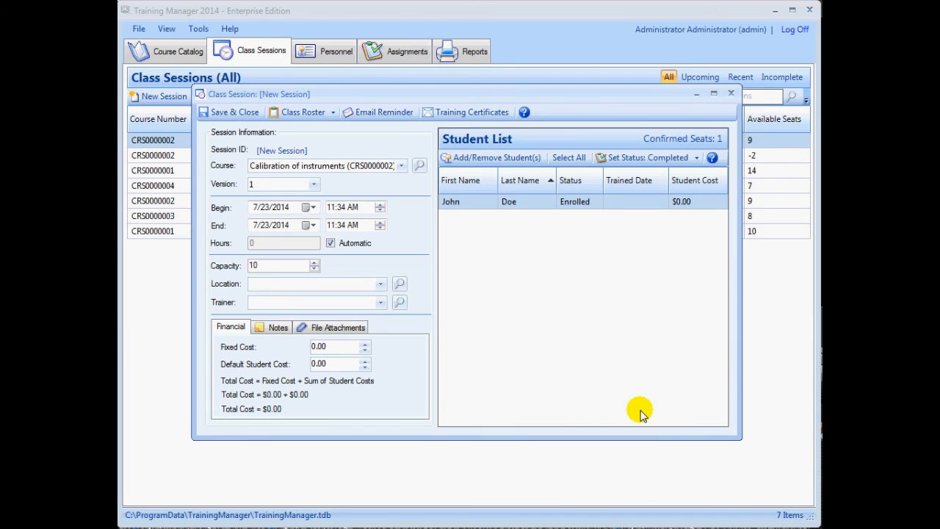